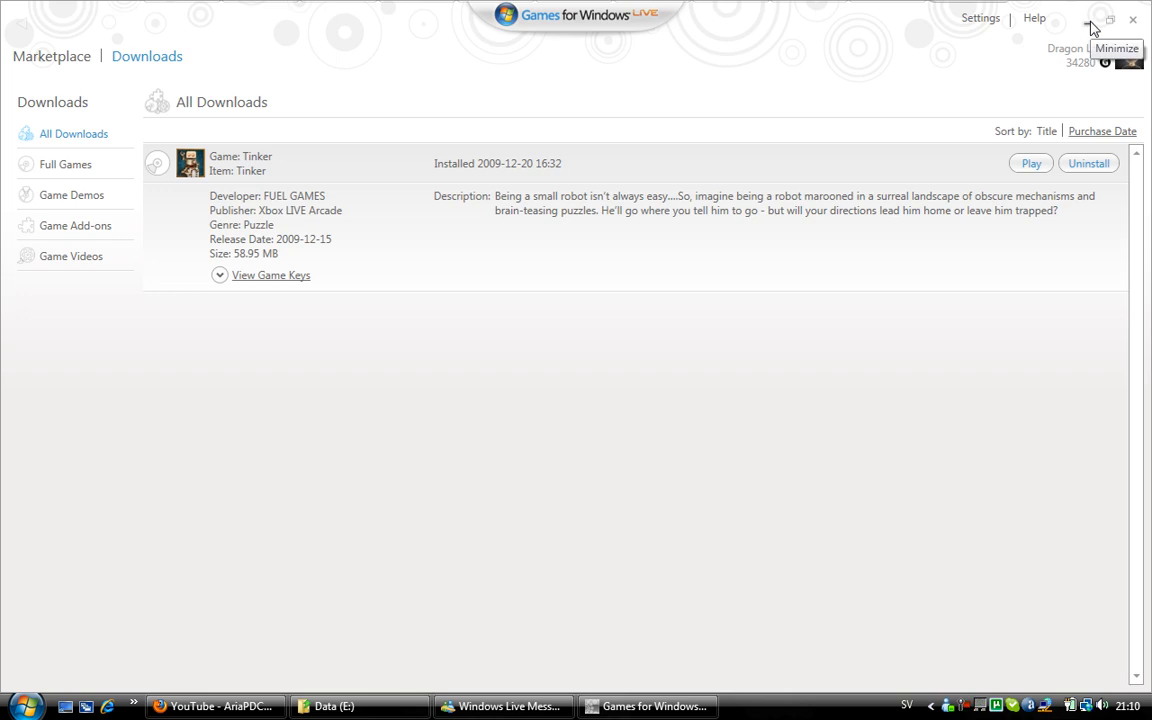
pyautogui.moveTo(1104, 30)
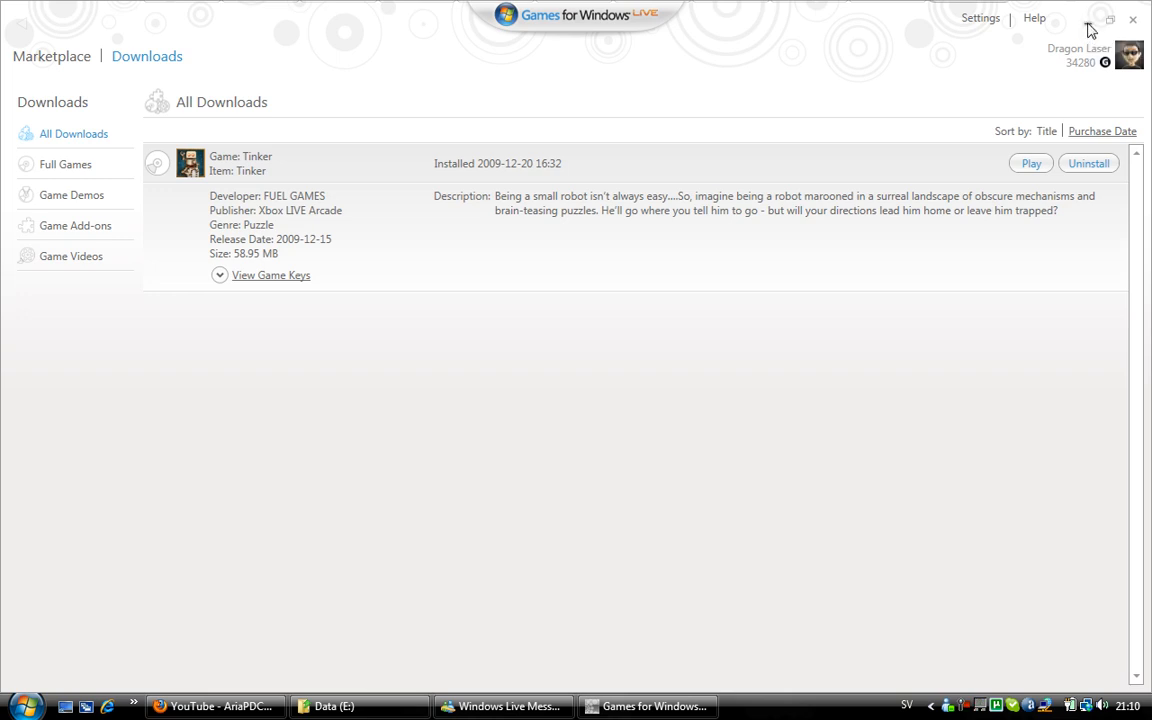
pyautogui.moveTo(1092, 30)
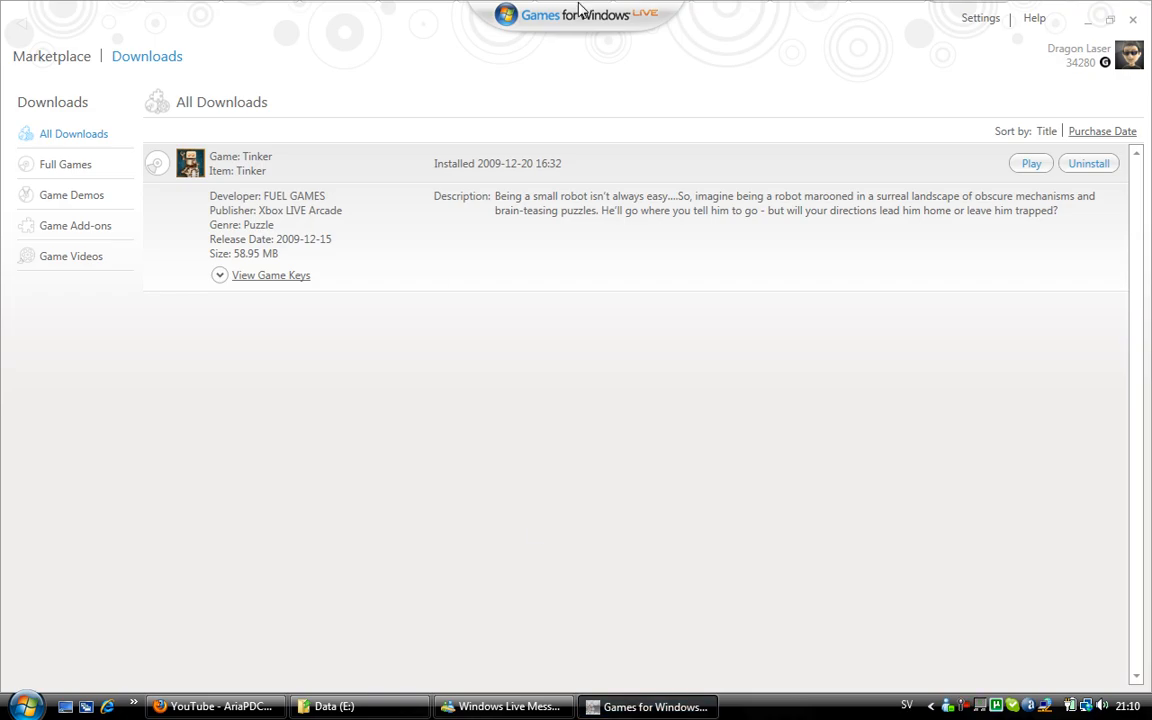
pyautogui.moveTo(268, 180)
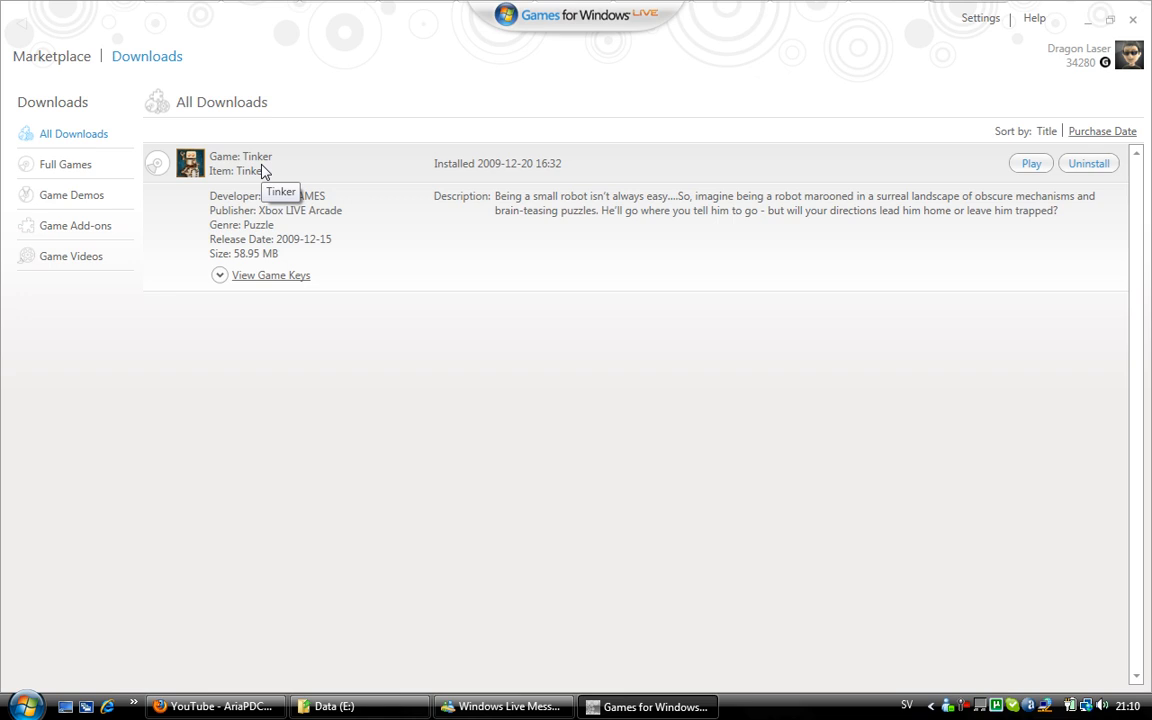
pyautogui.moveTo(256, 164)
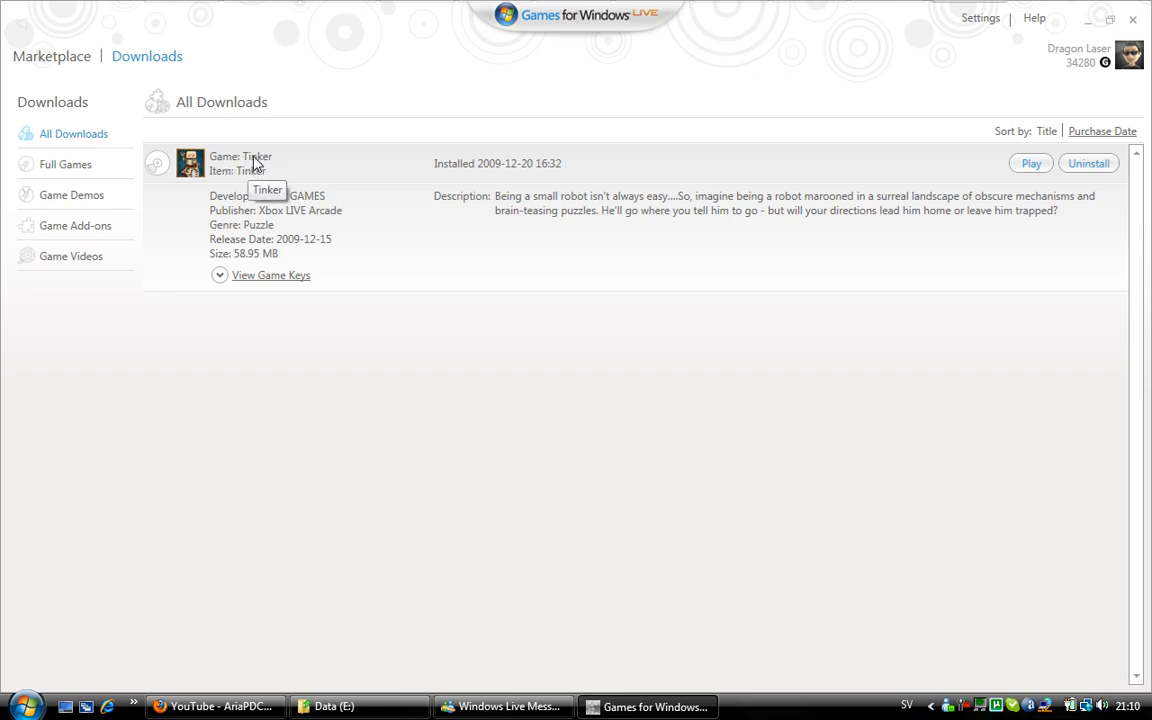
pyautogui.moveTo(624, 180)
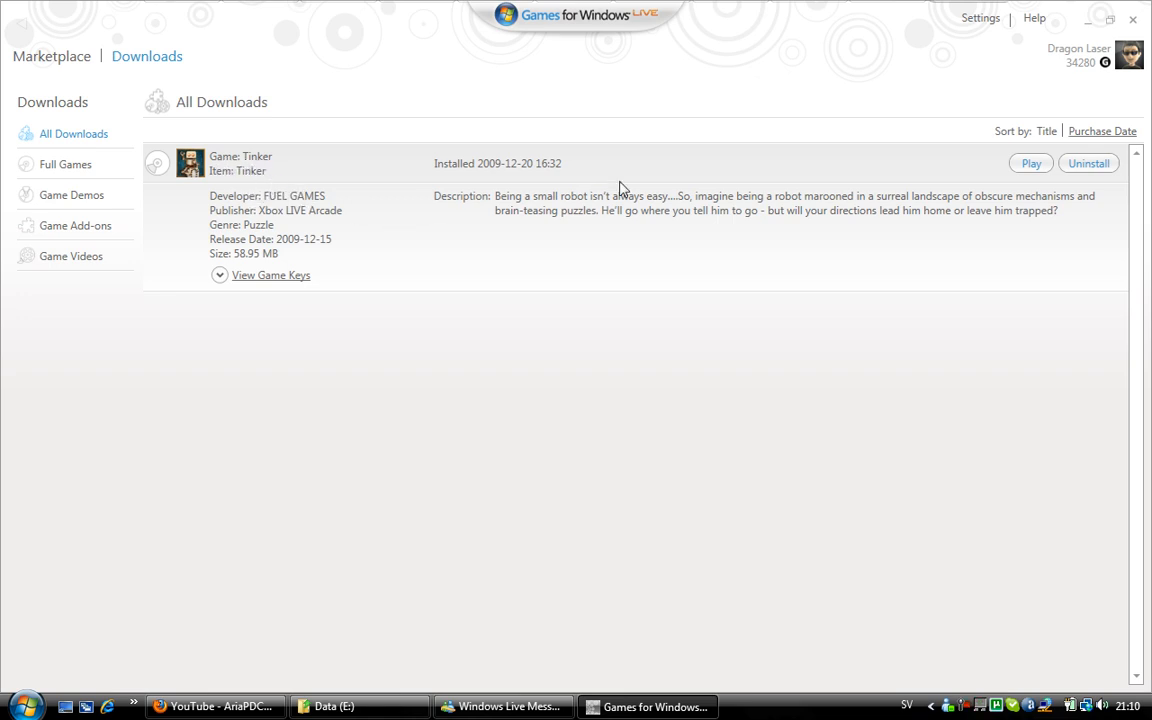
pyautogui.moveTo(1032, 164)
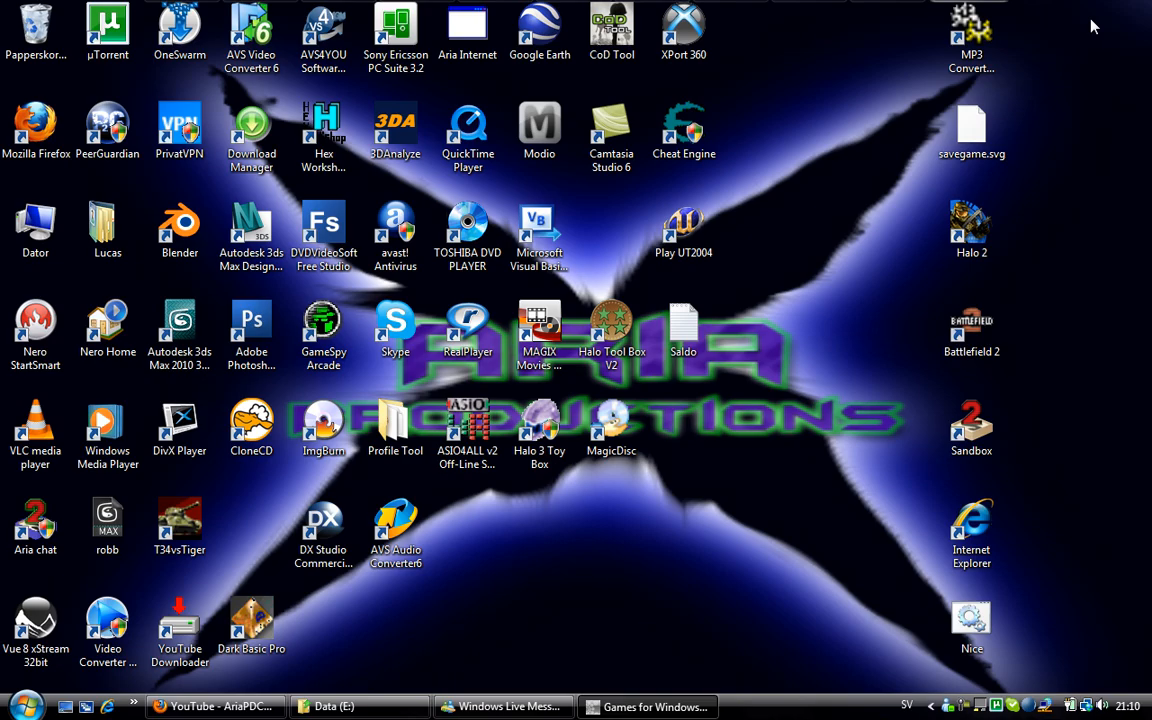
# Step: Restore the Games for Windows LIVE window from the taskbar and close it, leaving only the desktop
pyautogui.click(648, 706)
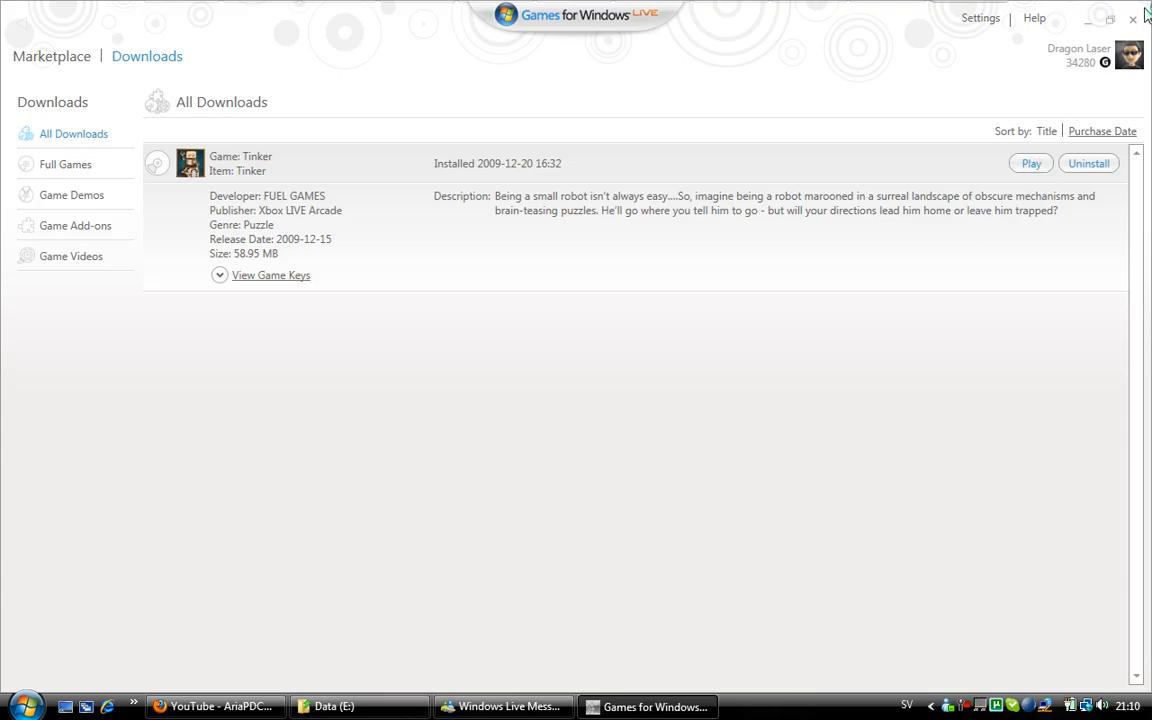
pyautogui.click(1132, 24)
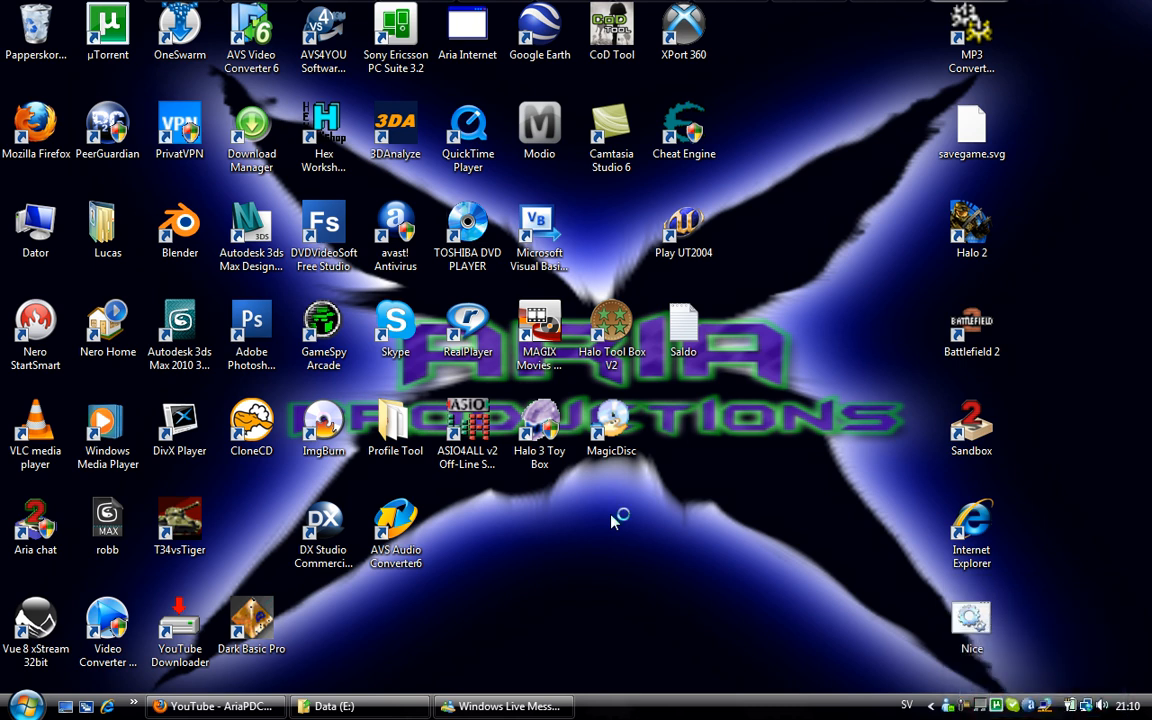
pyautogui.moveTo(612, 522)
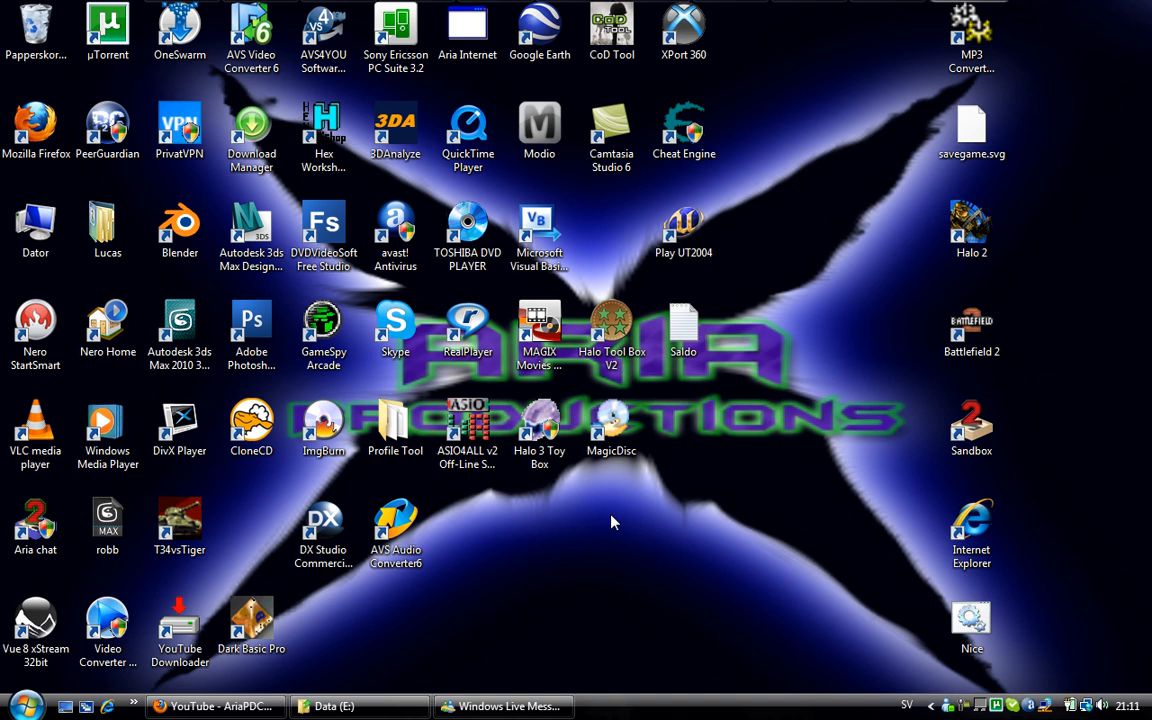
pyautogui.moveTo(752, 400)
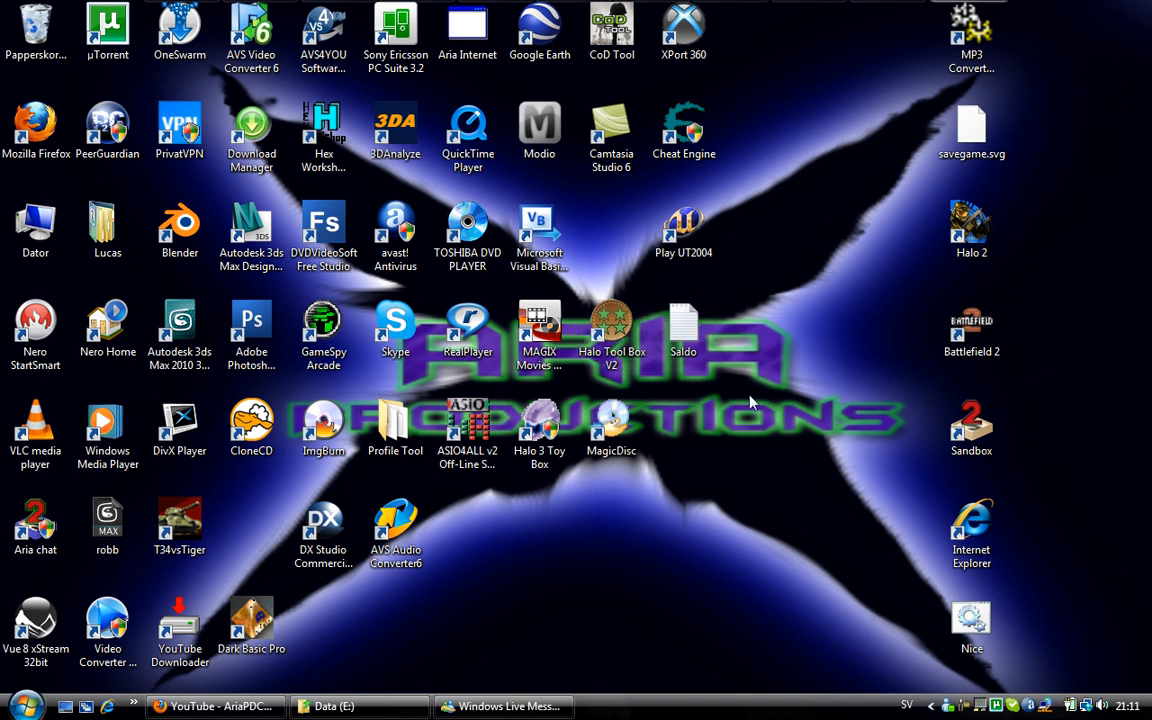
pyautogui.moveTo(740, 504)
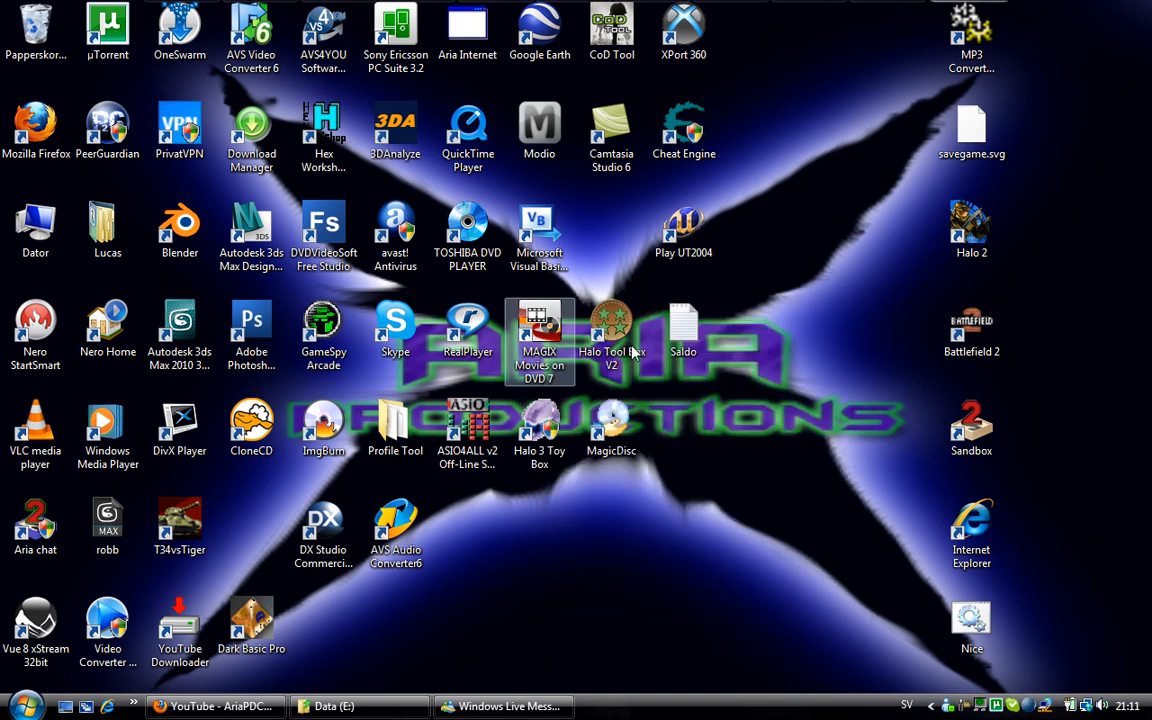
pyautogui.moveTo(468, 236)
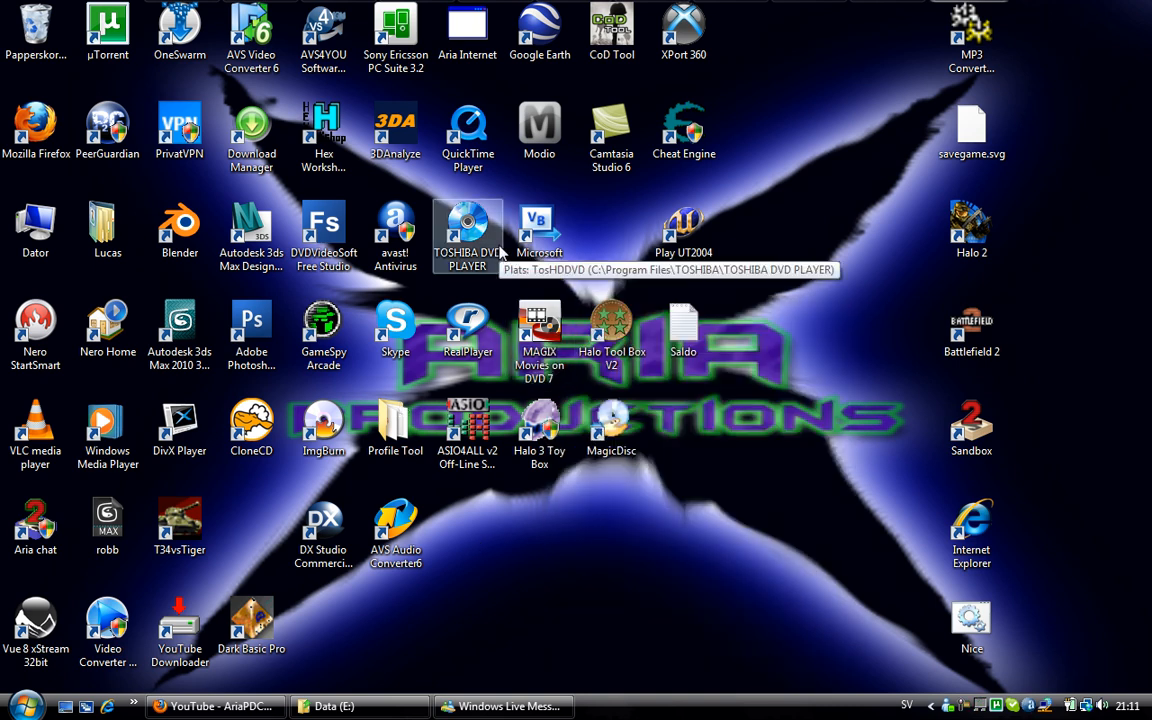
pyautogui.moveTo(632, 188)
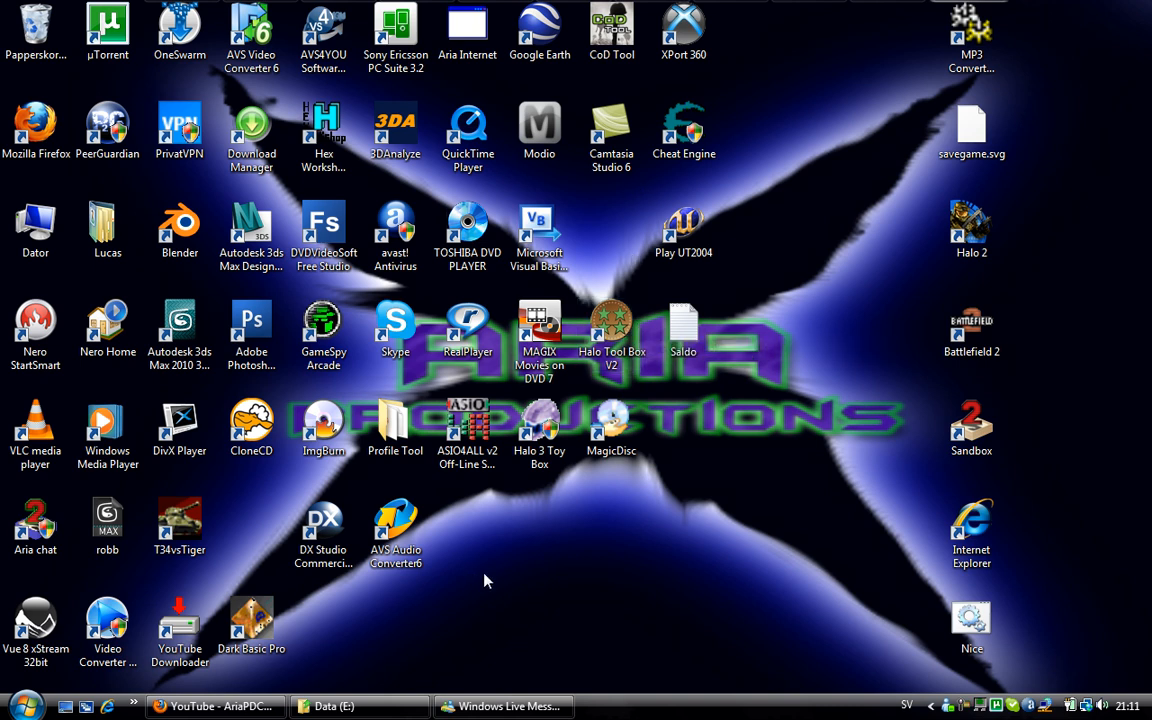
pyautogui.moveTo(508, 576)
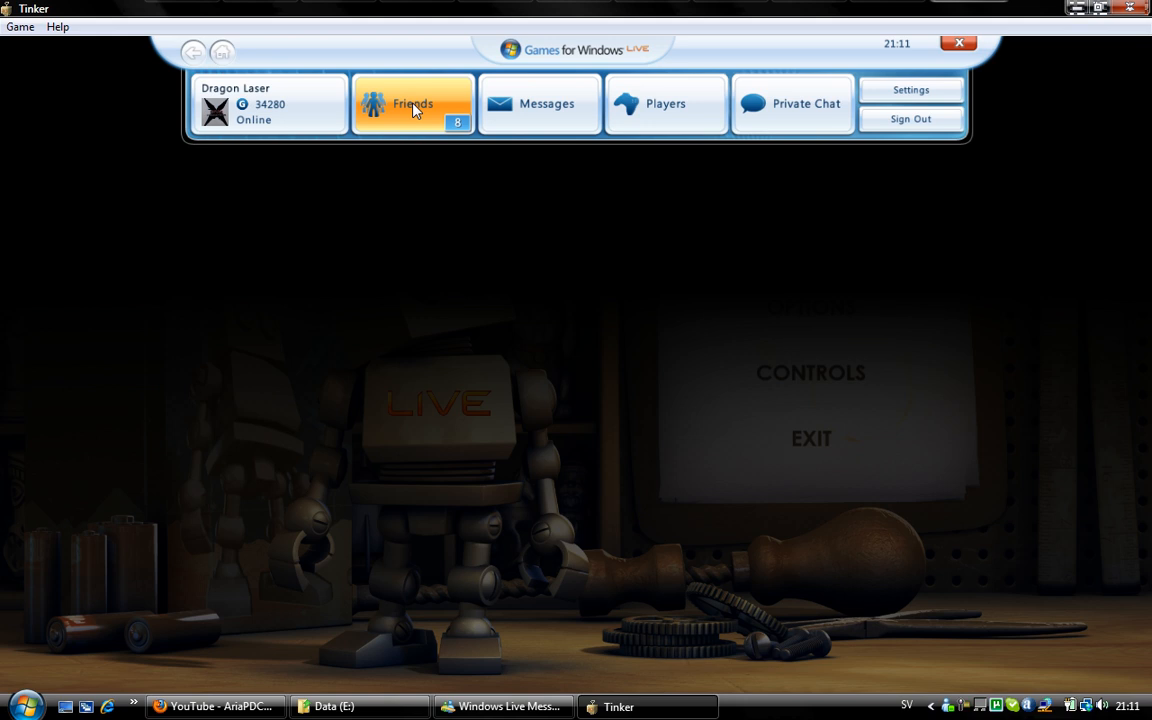
# Step: Show the Friends list in the LIVE guide to reach the online Xbox friend's gamer profile
pyautogui.click(408, 104)
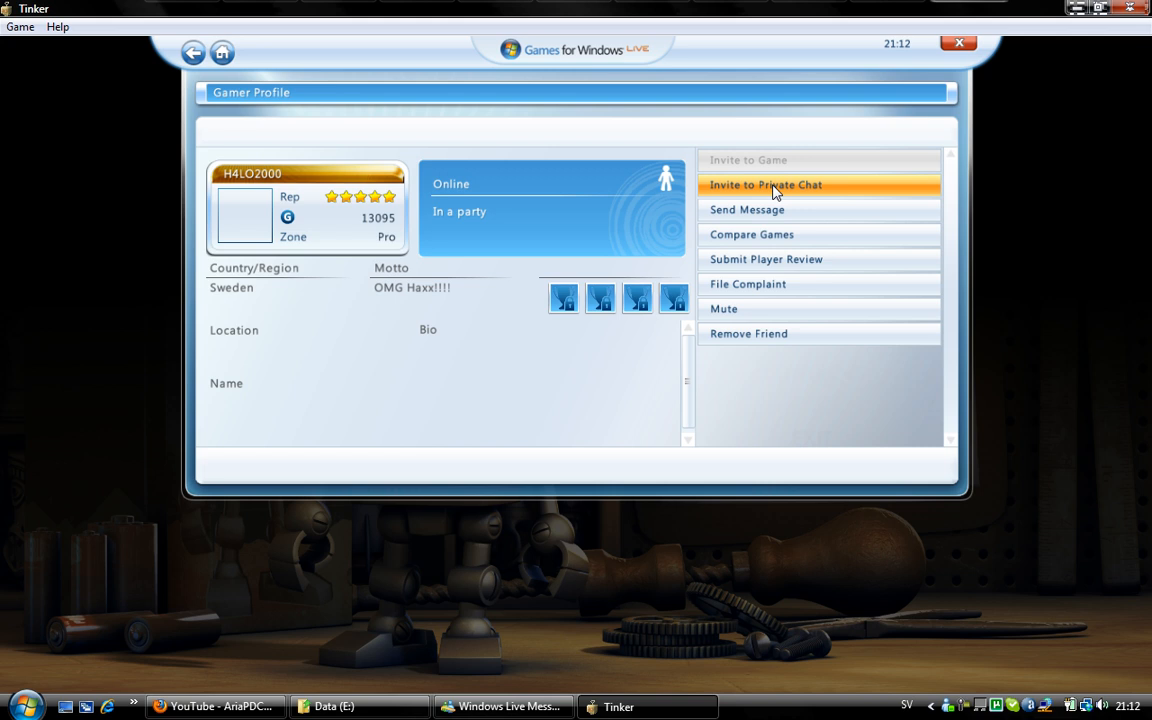
pyautogui.click(772, 184)
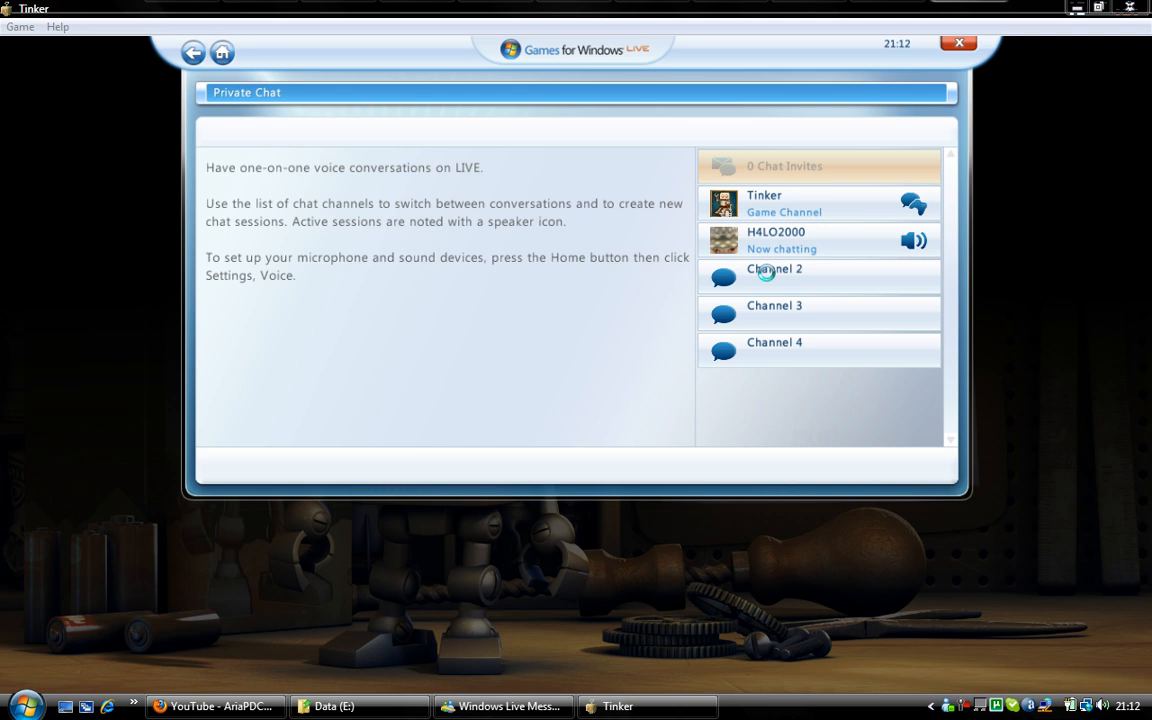
pyautogui.moveTo(764, 232)
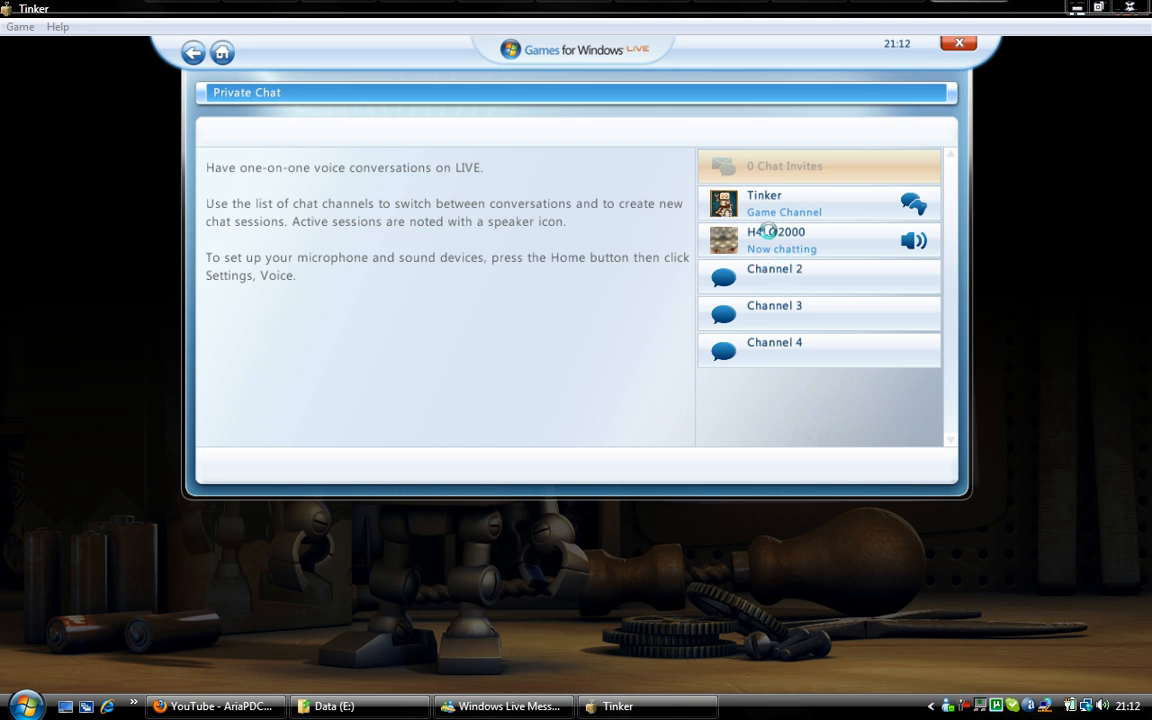